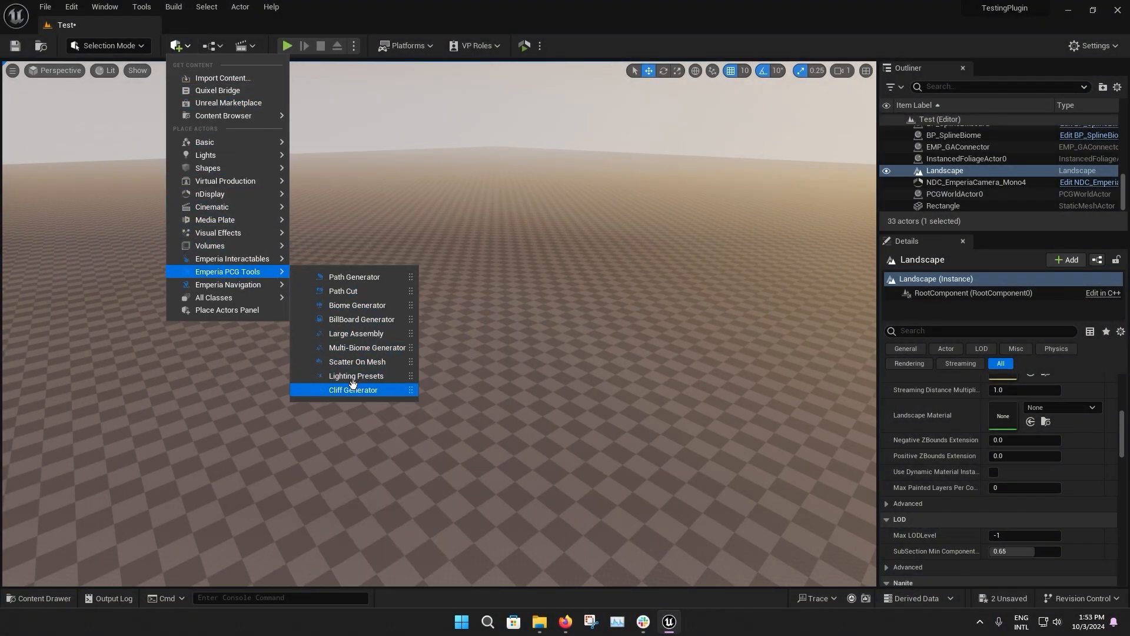
Add the BP_Cliff_Of_Spline cliff generator from Emperia PCG Tools to the level
{"action": "left_click", "coordinate": [353, 389]}
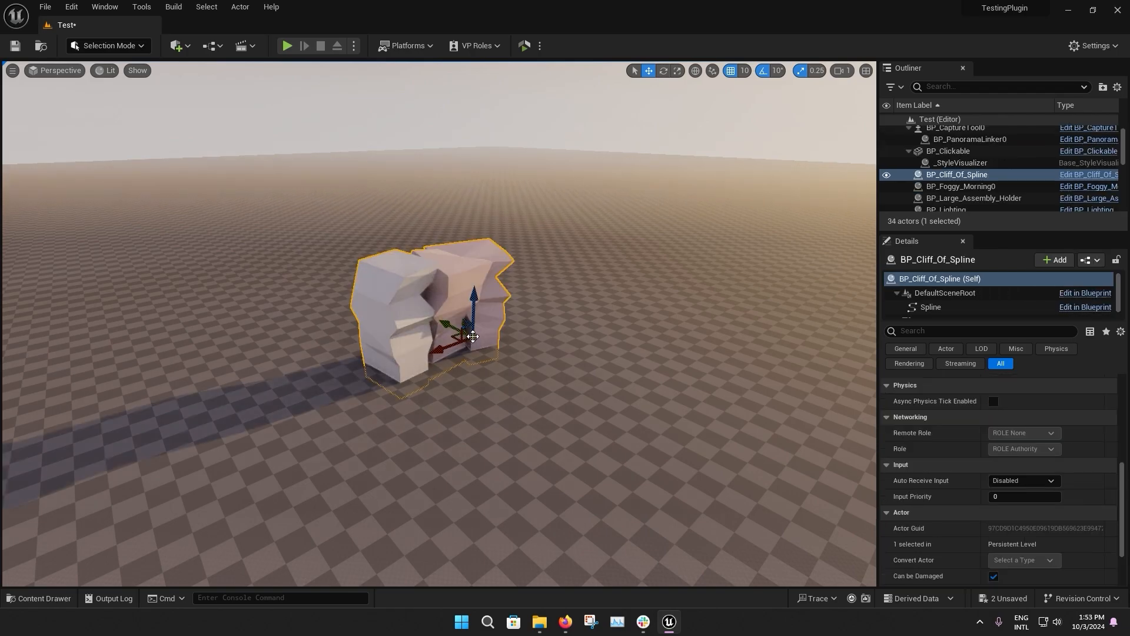